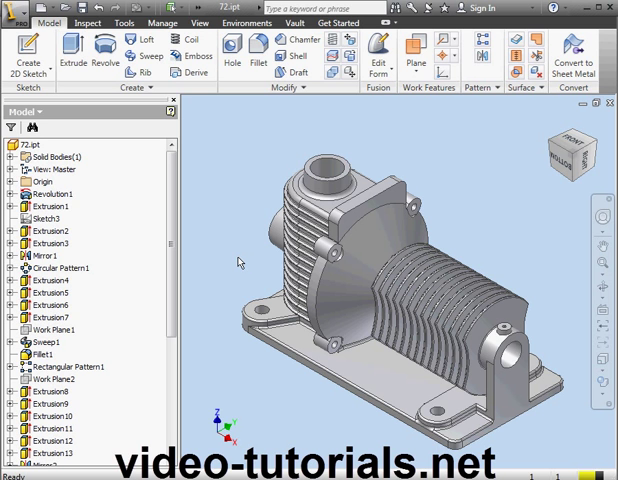
pyautogui.moveTo(241, 263)
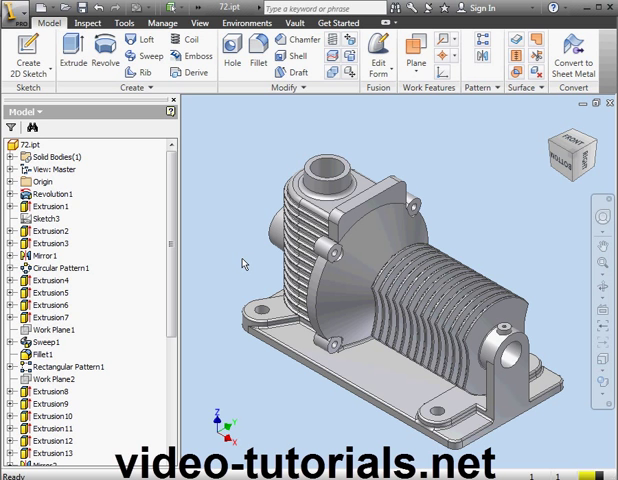
pyautogui.moveTo(247, 260)
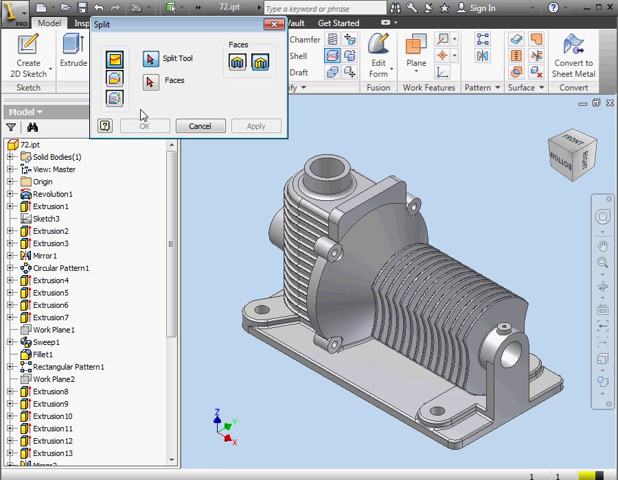
# Split the gear housing into two solid bodies with the Split Solid option
pyautogui.click(113, 96)
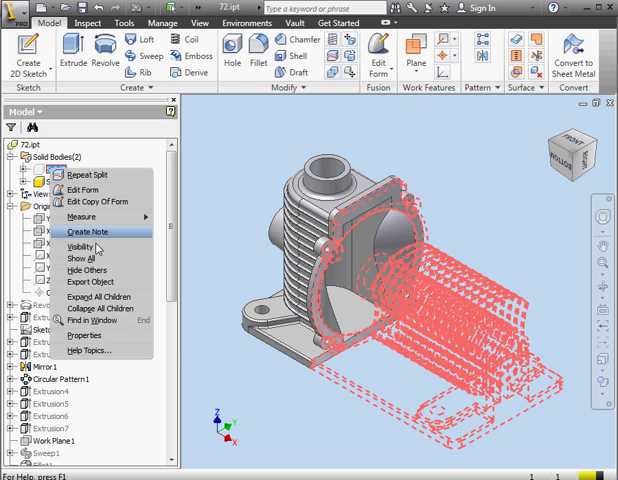
# Make the hidden half visible so Solid2 and Solid3 are both shown
pyautogui.click(76, 245)
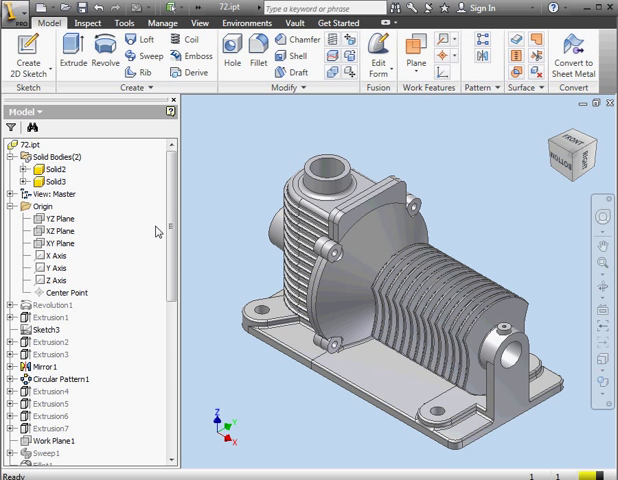
pyautogui.moveTo(158, 232)
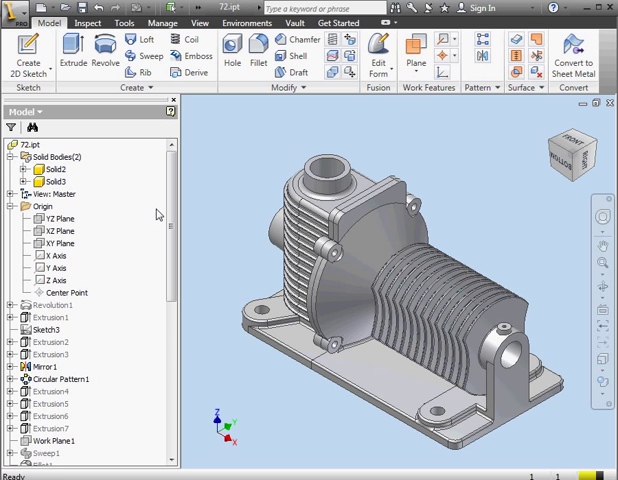
pyautogui.moveTo(160, 213)
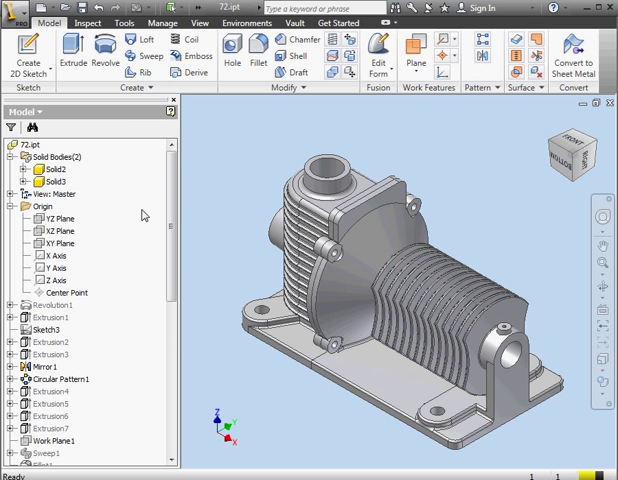
pyautogui.moveTo(145, 212)
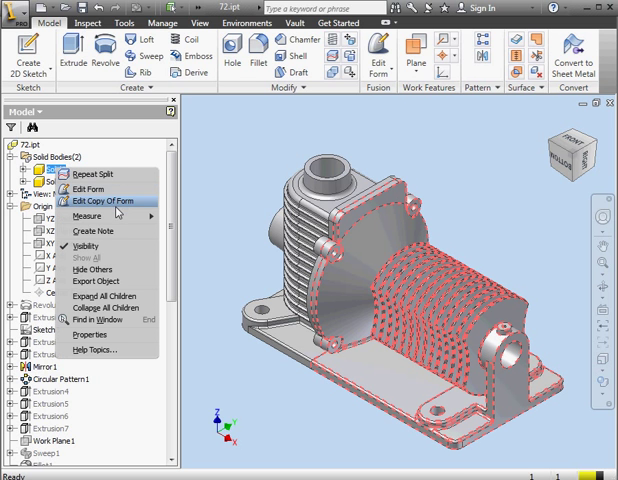
pyautogui.moveTo(98, 281)
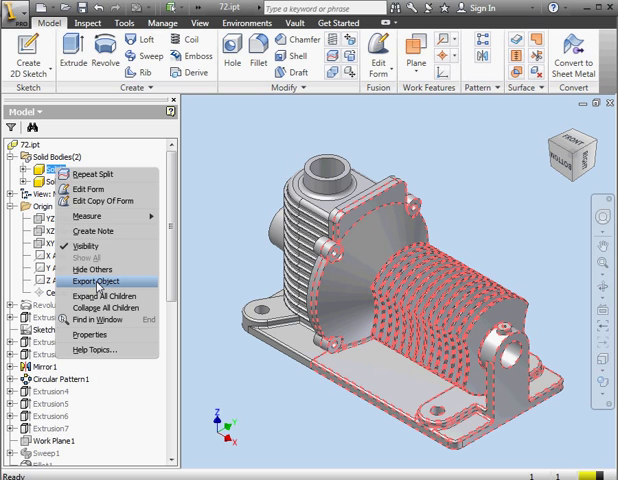
pyautogui.moveTo(96, 285)
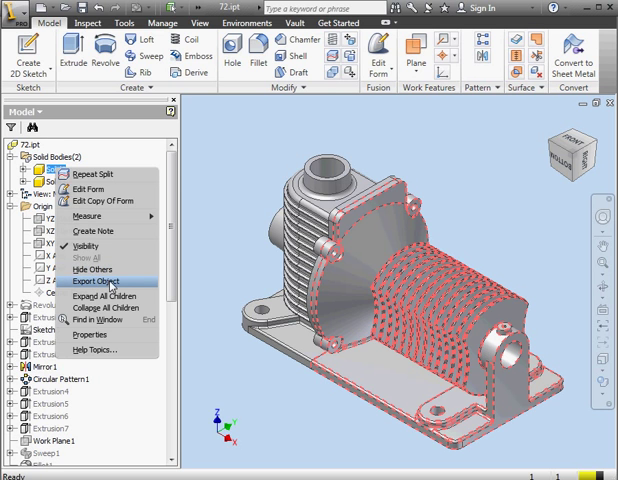
pyautogui.moveTo(117, 286)
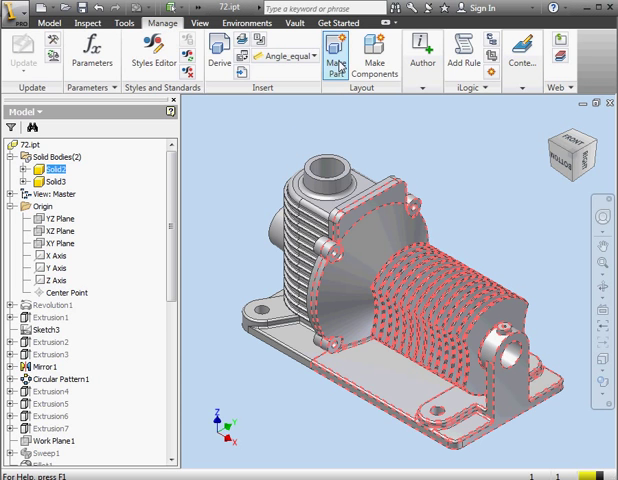
# Start Make Part and include Solid2, confirming it is marked for export
pyautogui.click(335, 52)
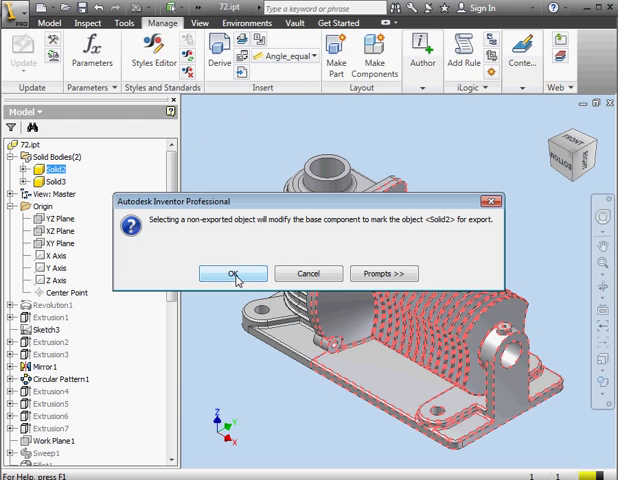
pyautogui.click(233, 273)
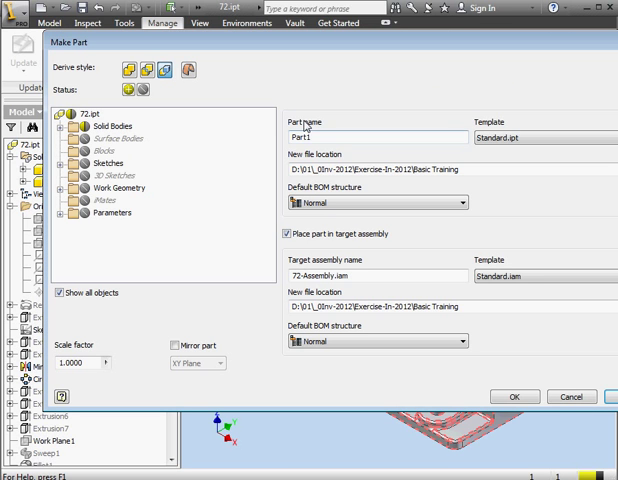
pyautogui.click(111, 137)
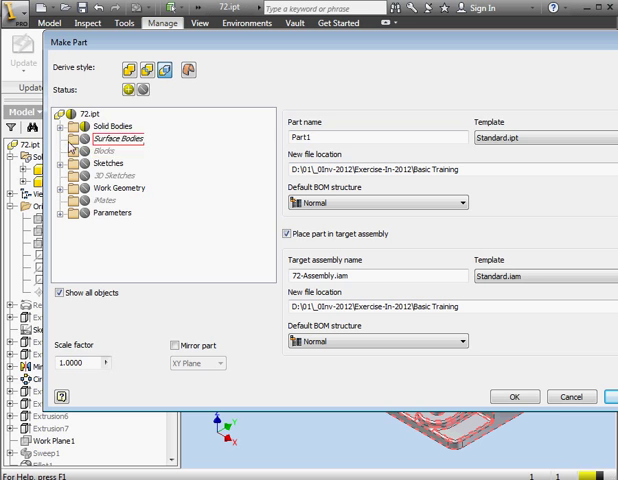
pyautogui.click(67, 124)
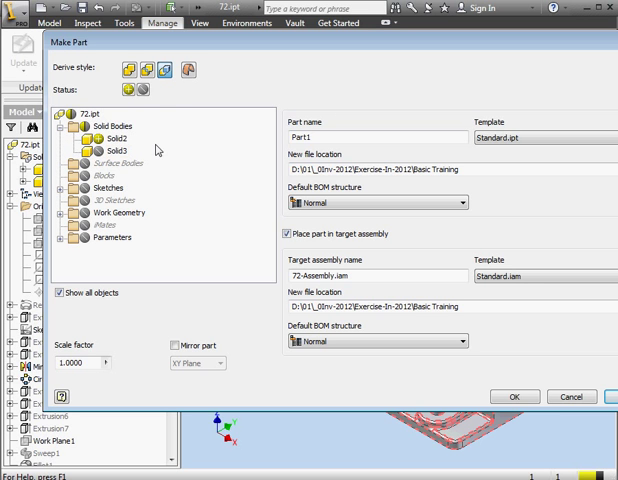
pyautogui.click(110, 137)
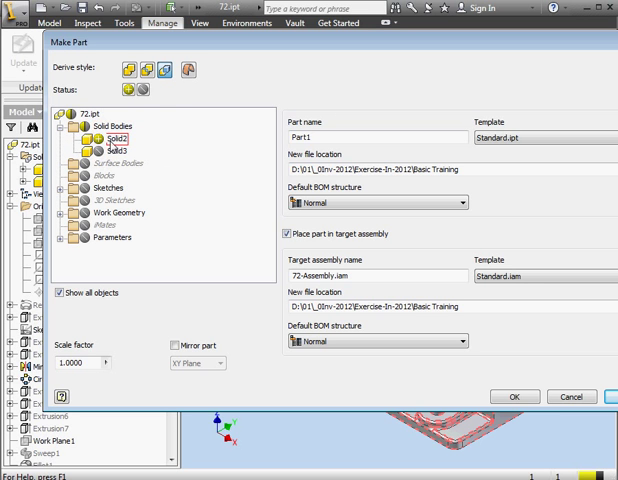
pyautogui.moveTo(106, 143)
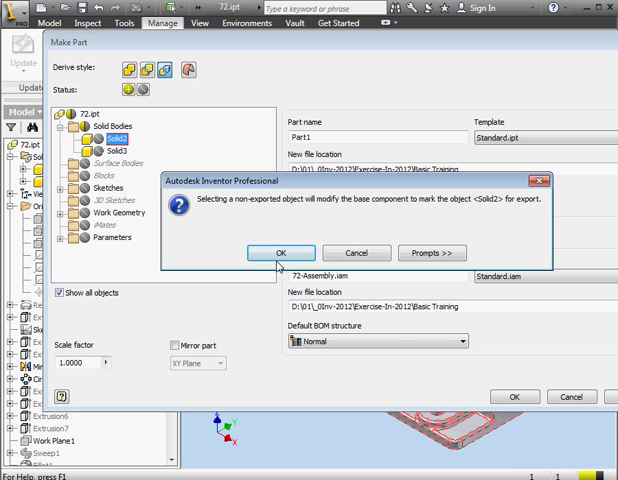
pyautogui.click(281, 252)
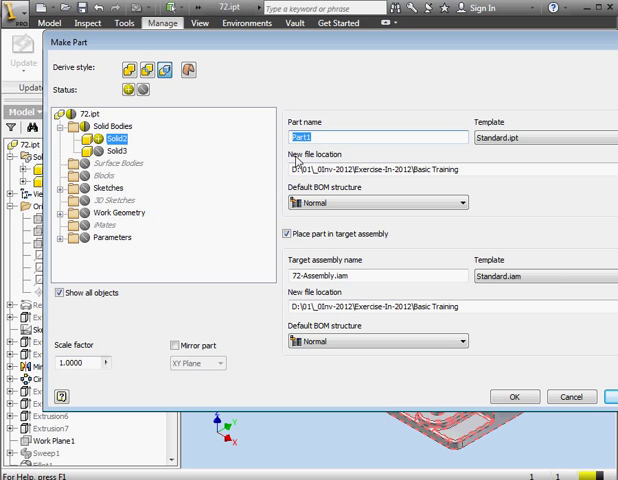
# Name the derived part 72-1 and place it in the target assembly
pyautogui.write('72-1')
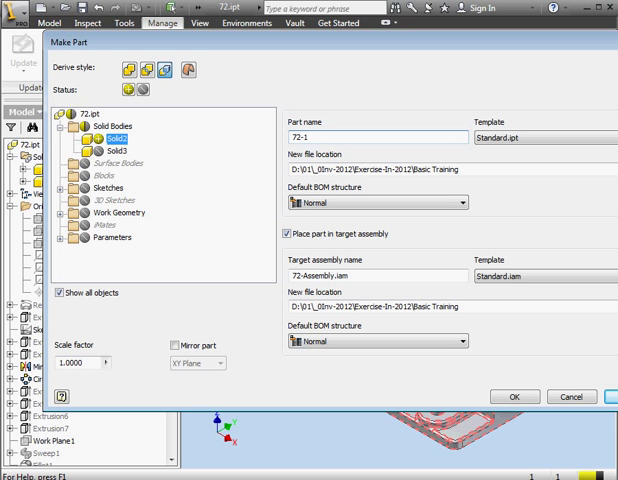
pyautogui.moveTo(278, 256)
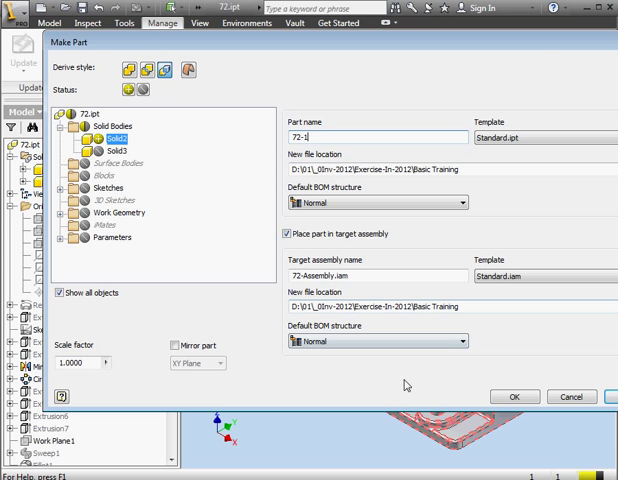
pyautogui.click(514, 396)
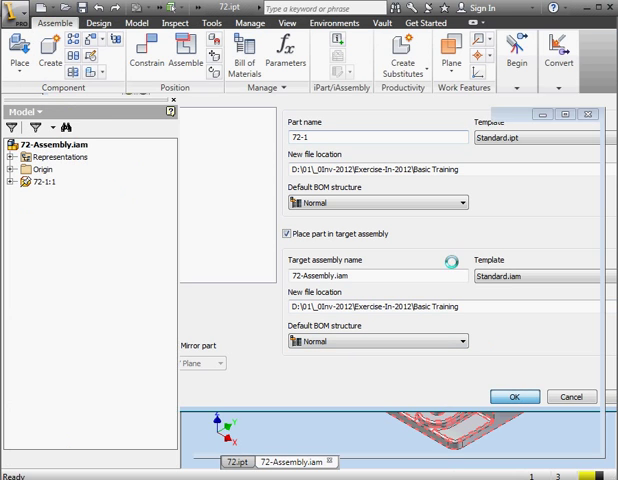
# Unground component 72-1:1 and drag it to a new position
pyautogui.click(515, 396)
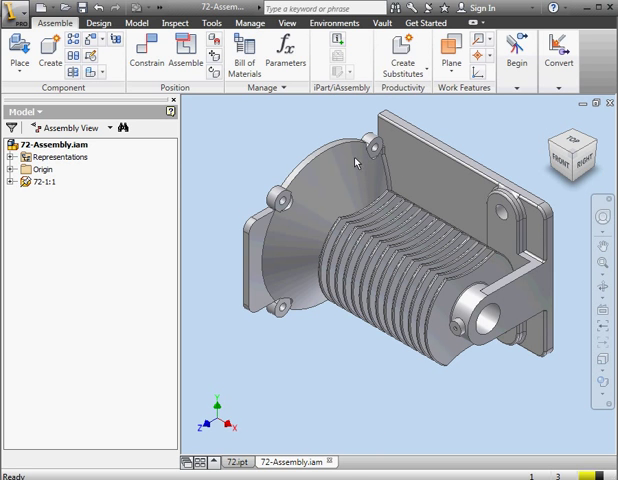
pyautogui.moveTo(141, 189)
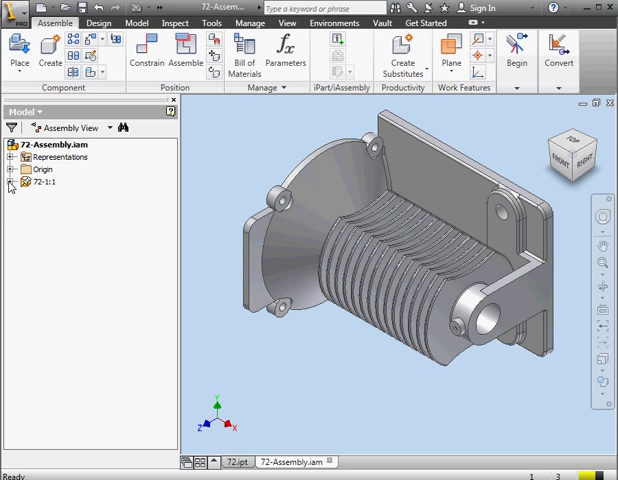
pyautogui.click(45, 182)
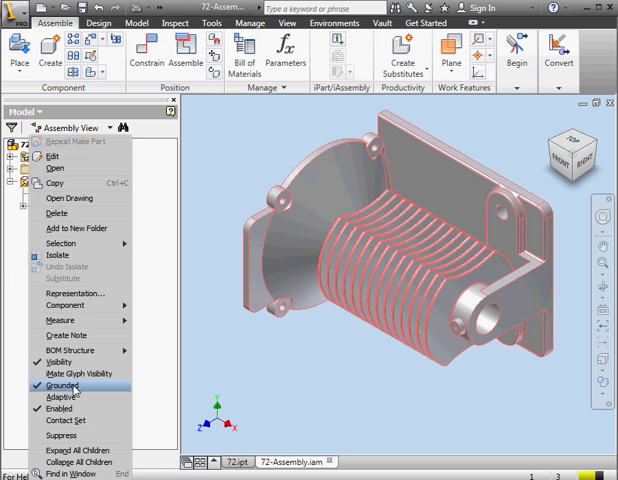
pyautogui.click(62, 385)
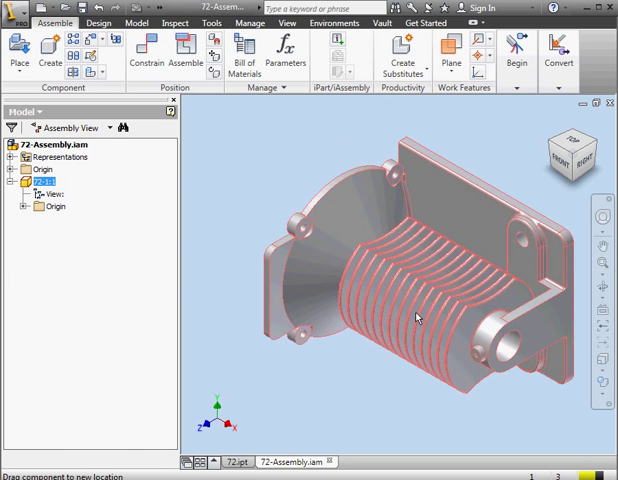
pyautogui.moveTo(418, 318); pyautogui.dragTo(290, 263)
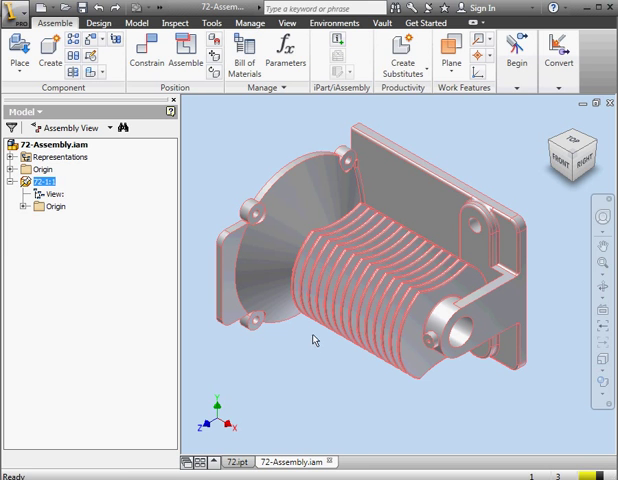
pyautogui.moveTo(315, 385)
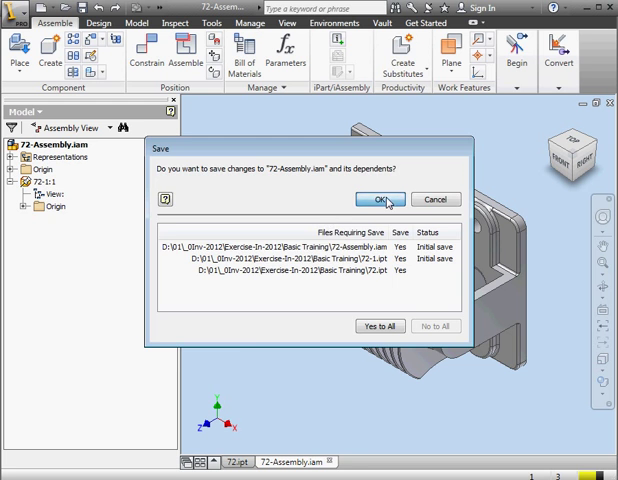
# Save 72-Assembly with its dependents 72-1 and 72.ipt
pyautogui.click(378, 199)
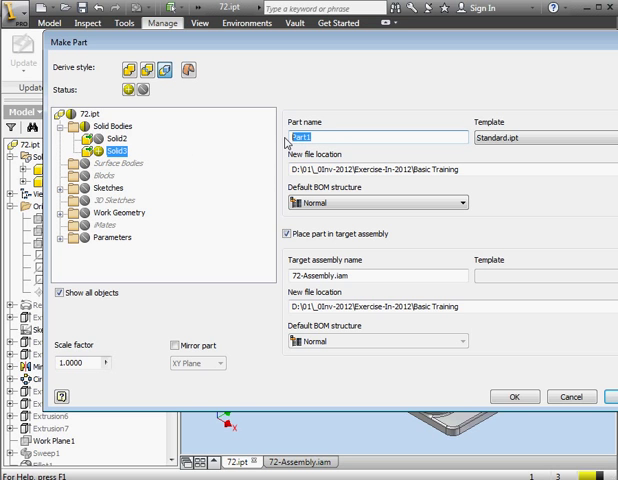
# Create part 72-2 from Solid3 with assembly placement unchecked
pyautogui.write('72-2')
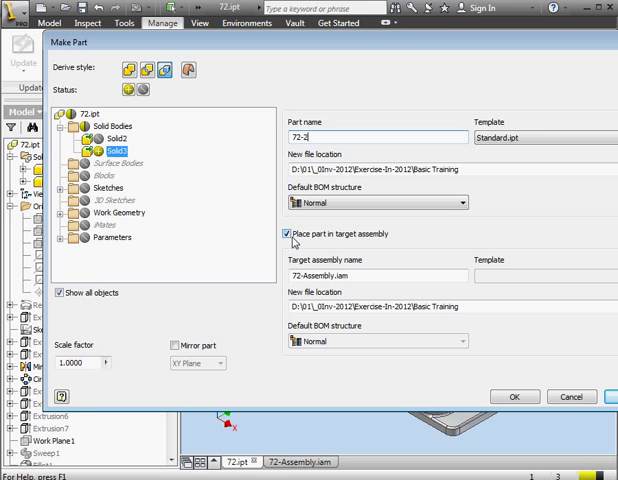
pyautogui.click(282, 237)
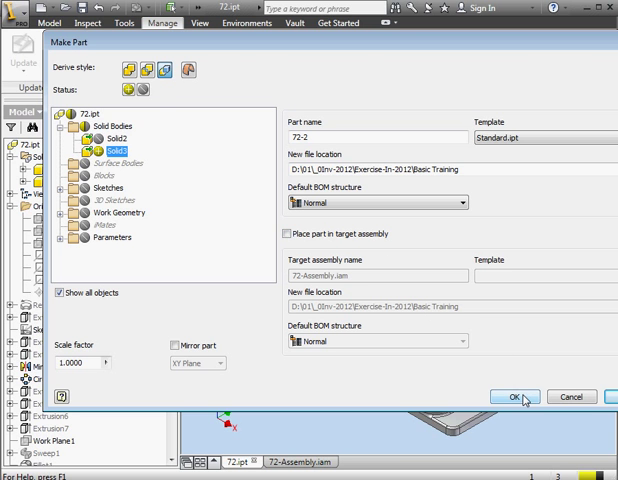
pyautogui.click(510, 396)
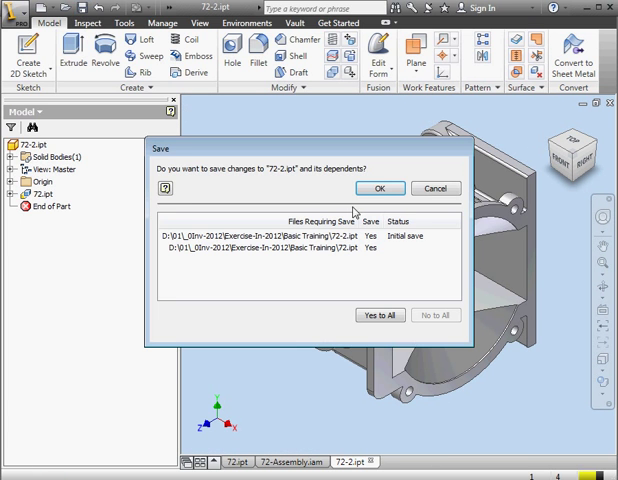
# Confirm saving 72-2.ipt and its source part 72.ipt
pyautogui.click(378, 188)
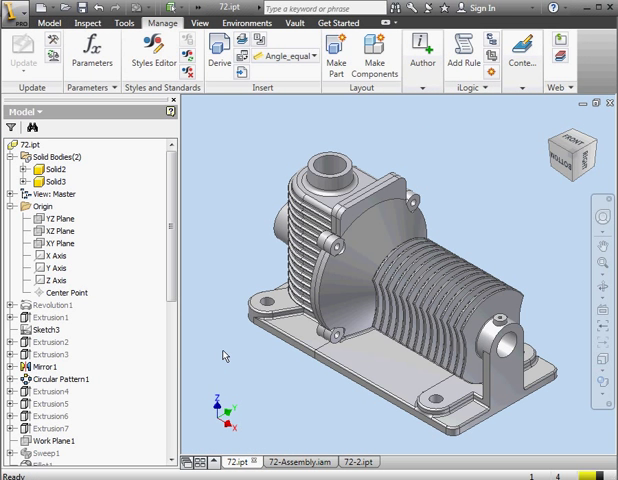
pyautogui.moveTo(212, 316)
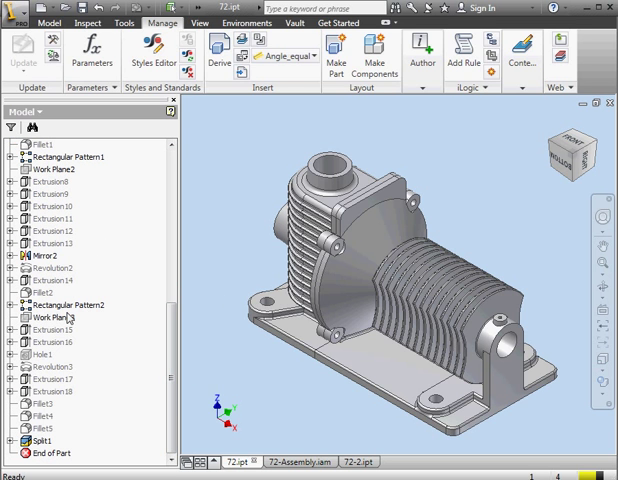
# Suppress the Split1 feature from its browser context menu
pyautogui.click(55, 392)
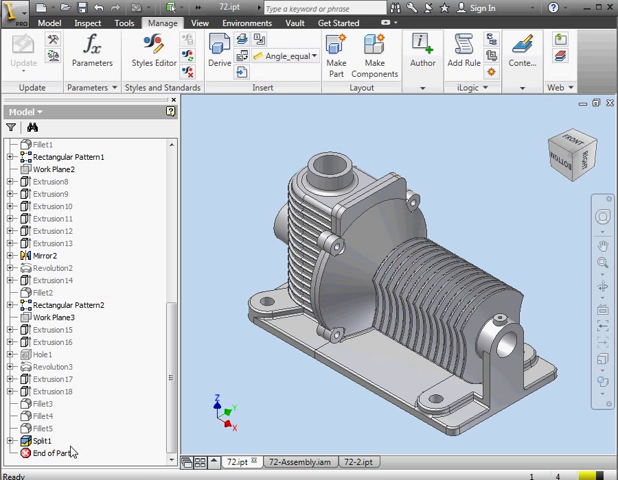
pyautogui.moveTo(83, 442)
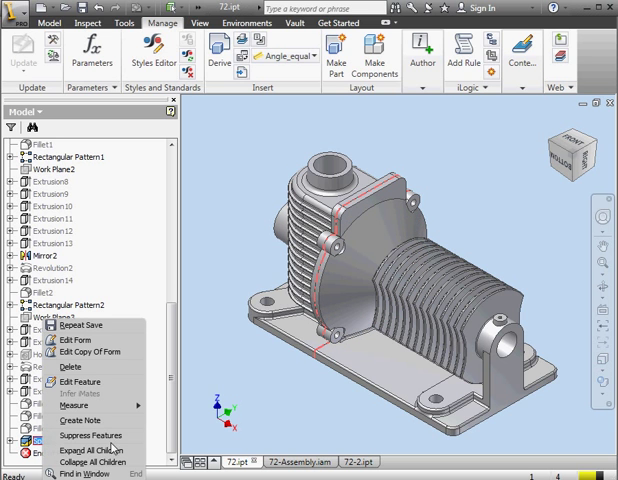
pyautogui.moveTo(90, 437)
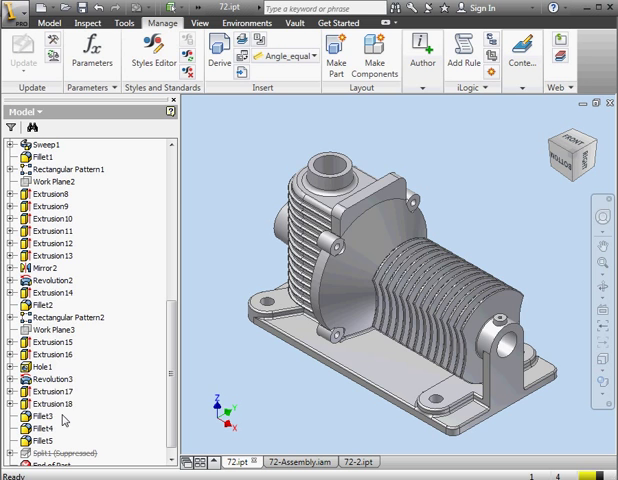
pyautogui.click(63, 317)
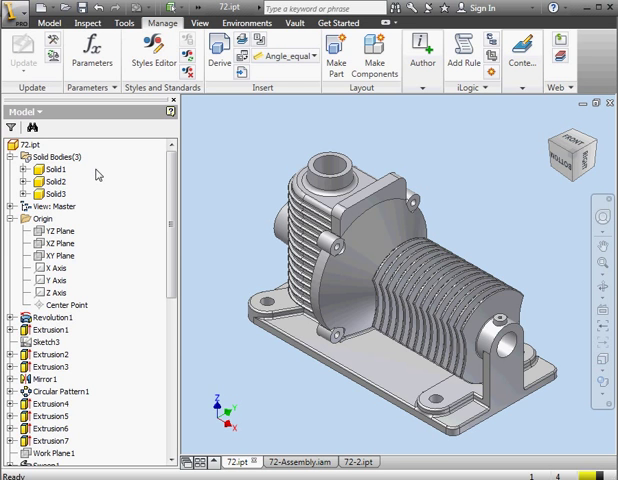
pyautogui.click(55, 181)
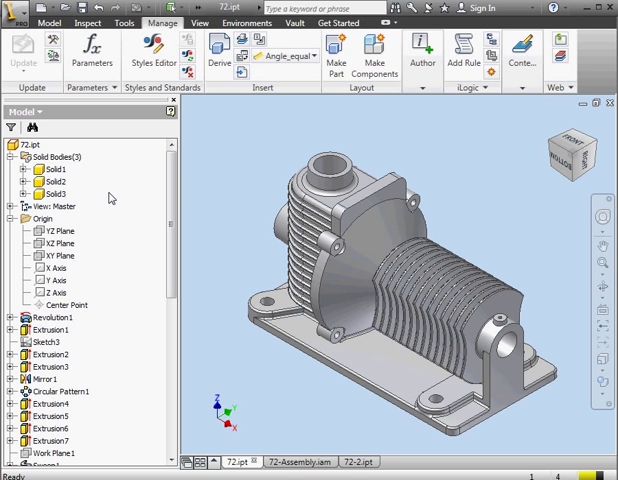
pyautogui.moveTo(109, 200)
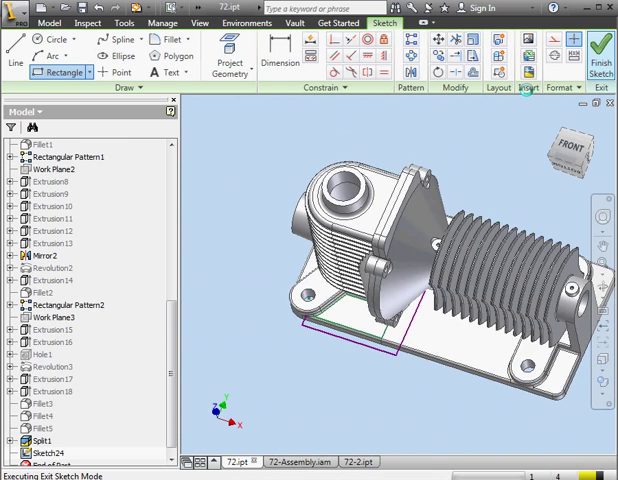
# Finish Sketch24 holding the rectangle on the housing base
pyautogui.click(162, 21)
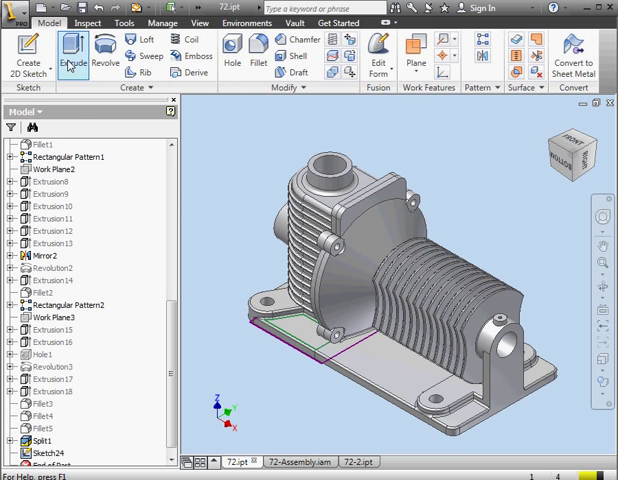
# Extrude the rectangle sketch as a 191.25 mm cut, removing the housing corner
pyautogui.click(71, 55)
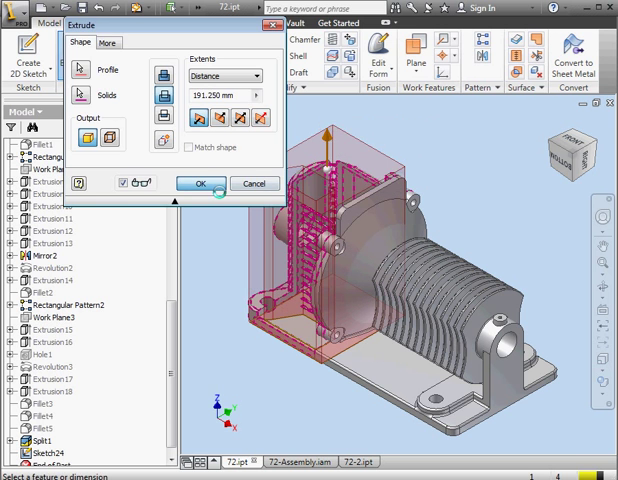
pyautogui.click(200, 183)
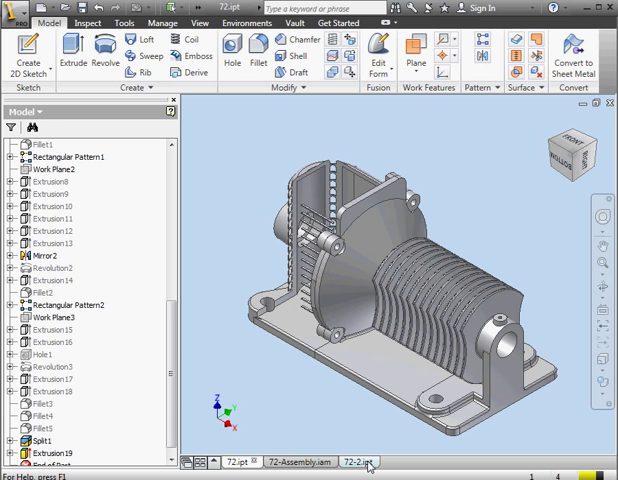
# Switch to part 72-2 to view its derived body with the cut applied
pyautogui.click(355, 462)
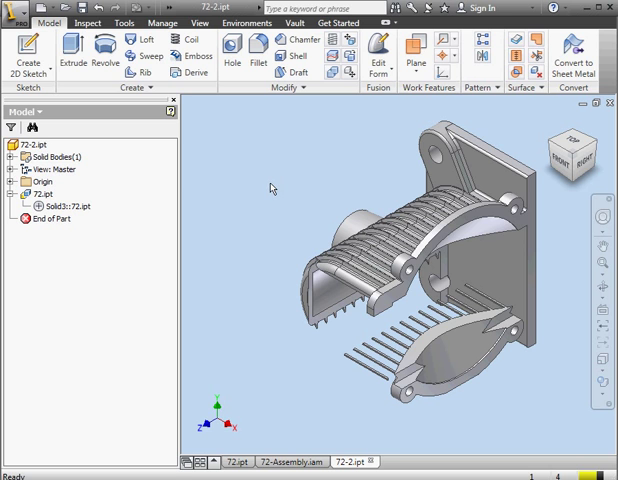
pyautogui.moveTo(258, 196)
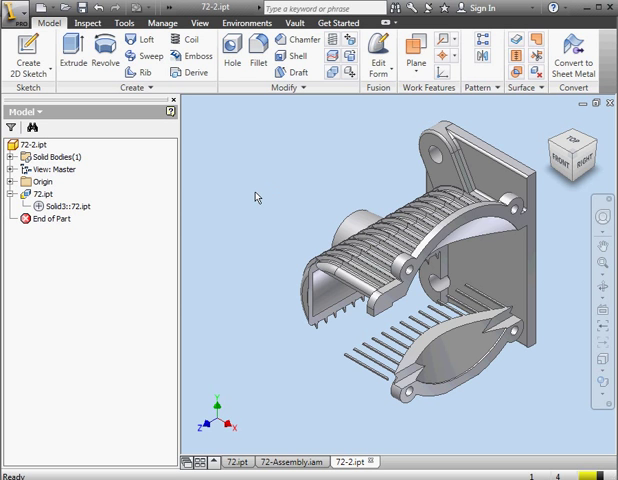
pyautogui.moveTo(262, 198)
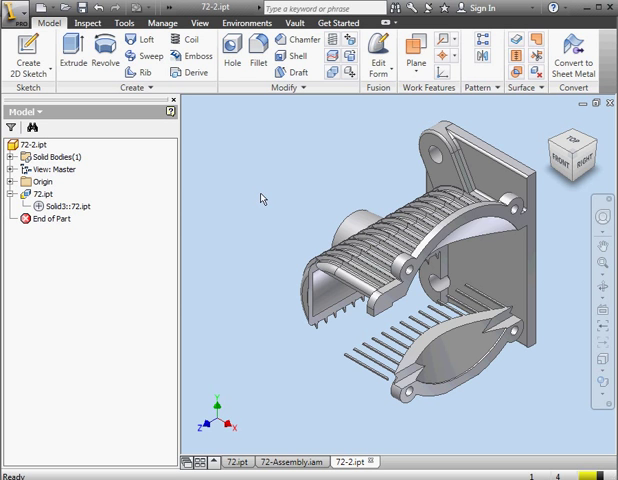